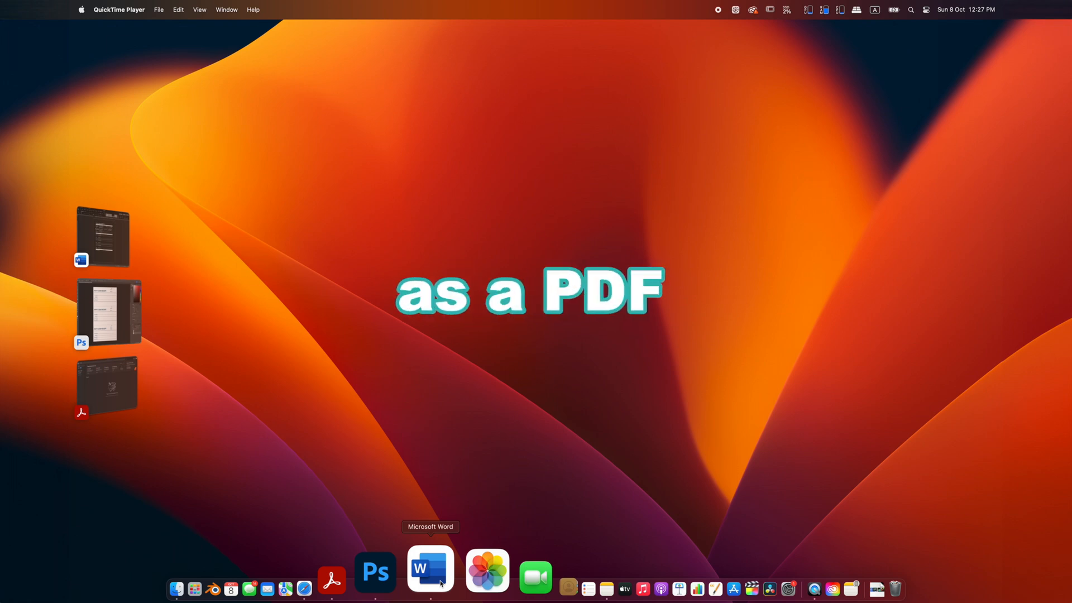
In Photoshop, bring up Save As for the petty cash receipt and list formats including Photoshop PDF.
left_click(375, 572)
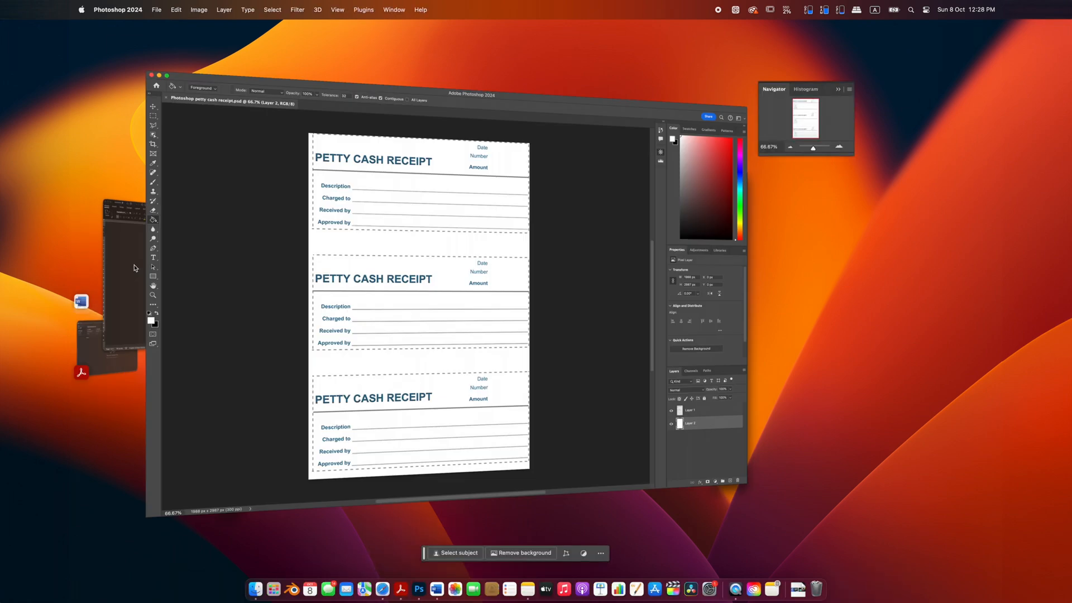
left_click(160, 10)
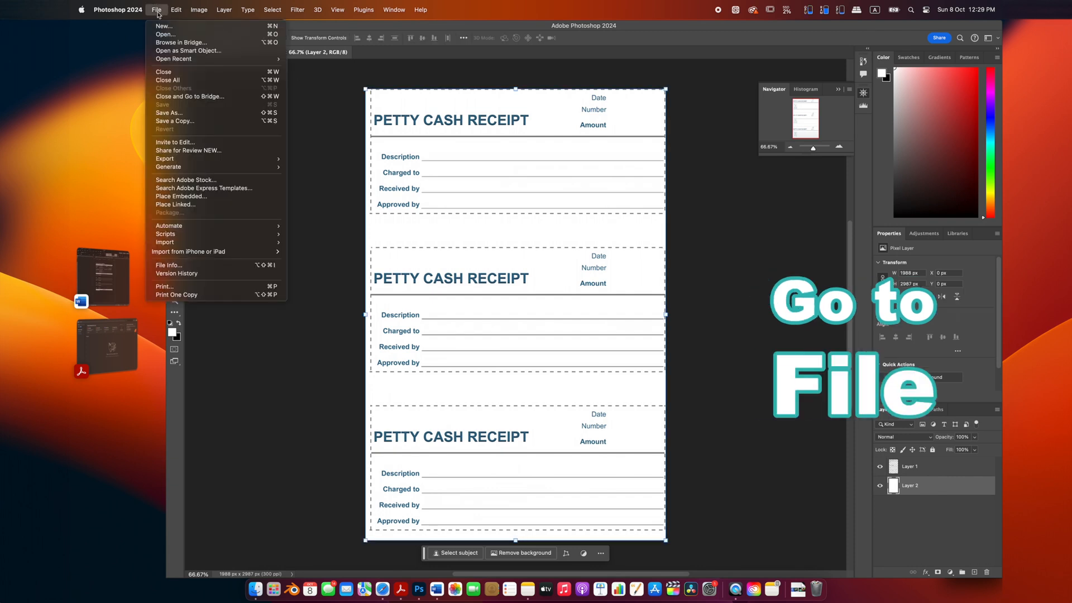
left_click(168, 112)
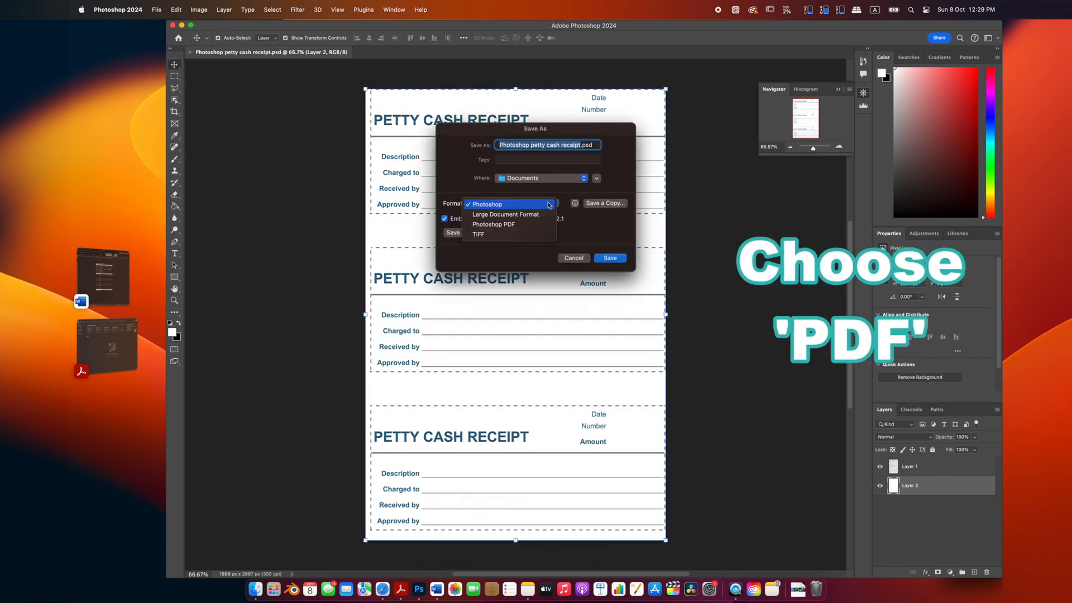
mouse_move(509, 224)
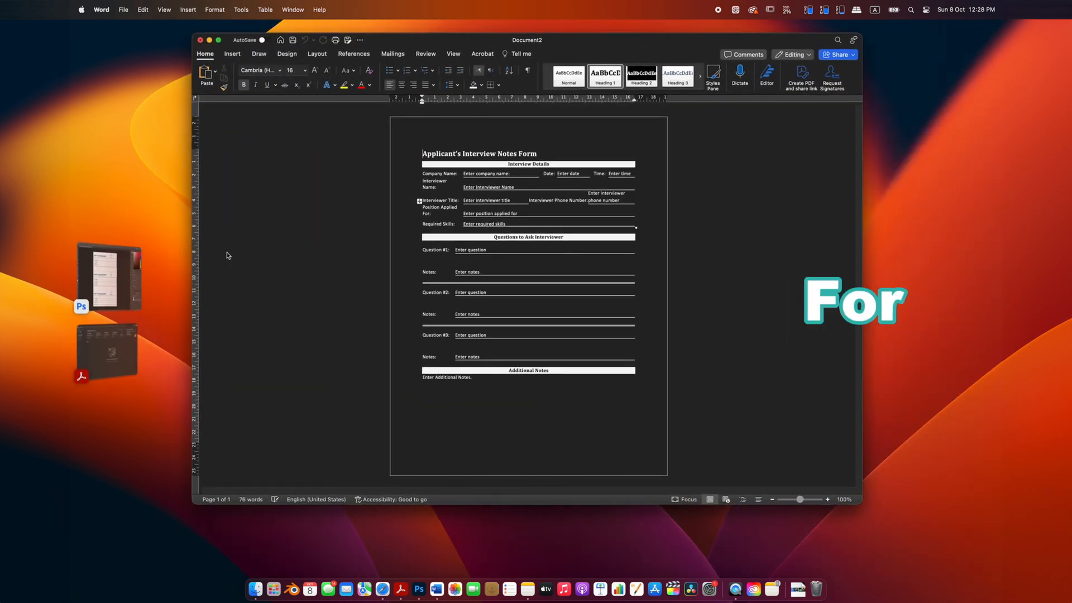
mouse_move(312, 240)
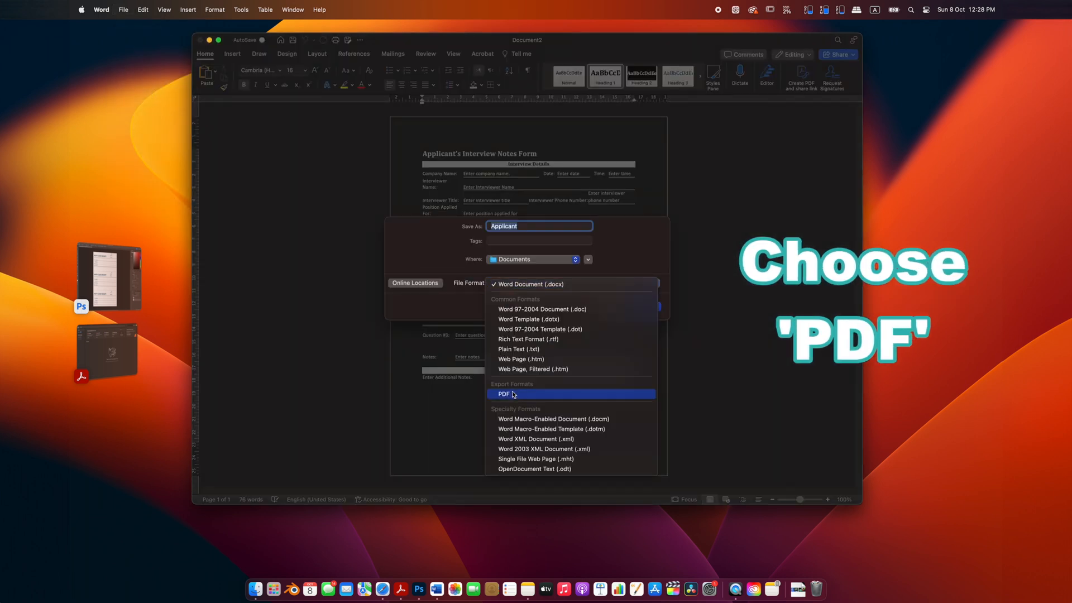
Choose PDF as the export format and edit the exported file's name.
left_click(504, 394)
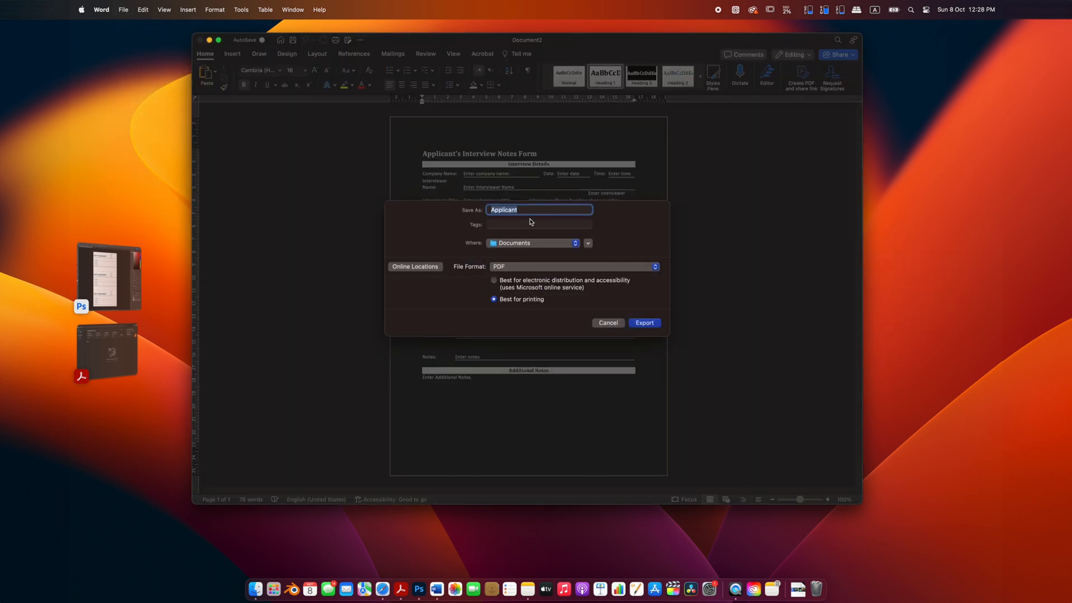
left_click(644, 323)
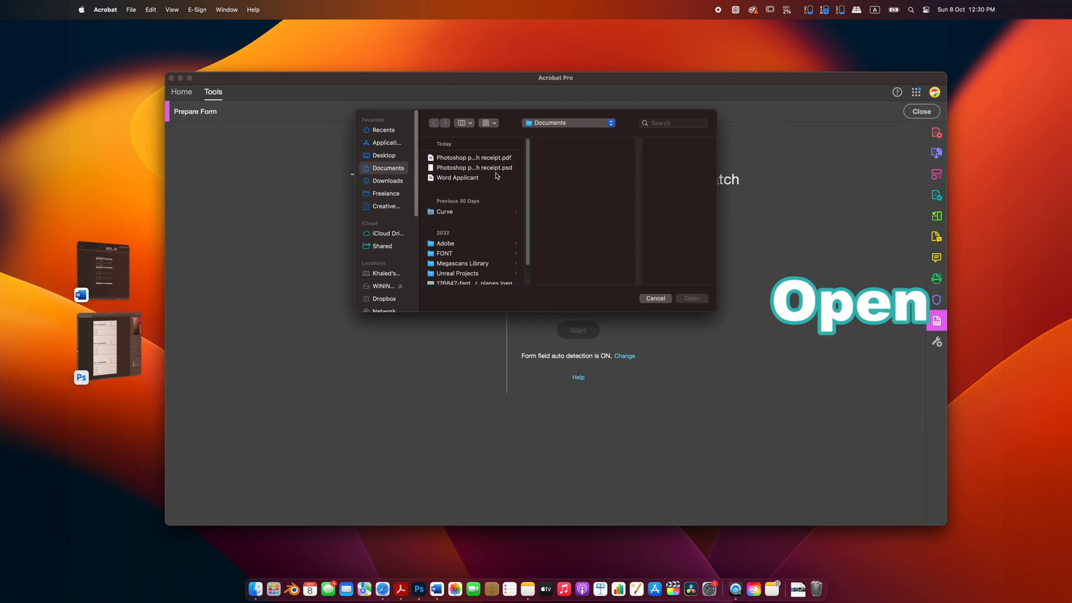
Pick Word Applicant from Documents, open it, and start form preparation.
left_click(458, 178)
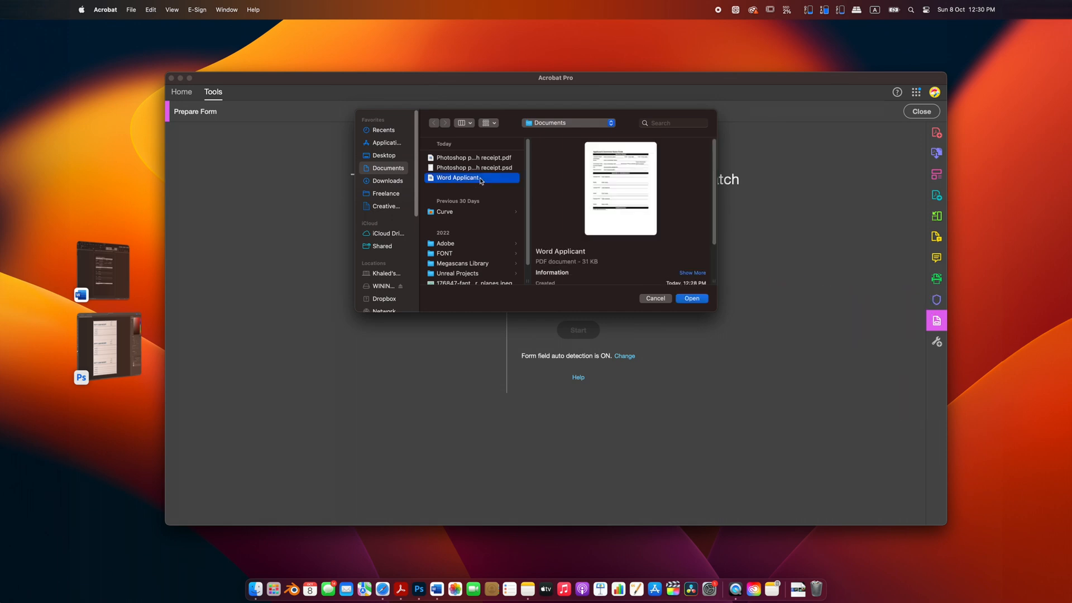
left_click(691, 298)
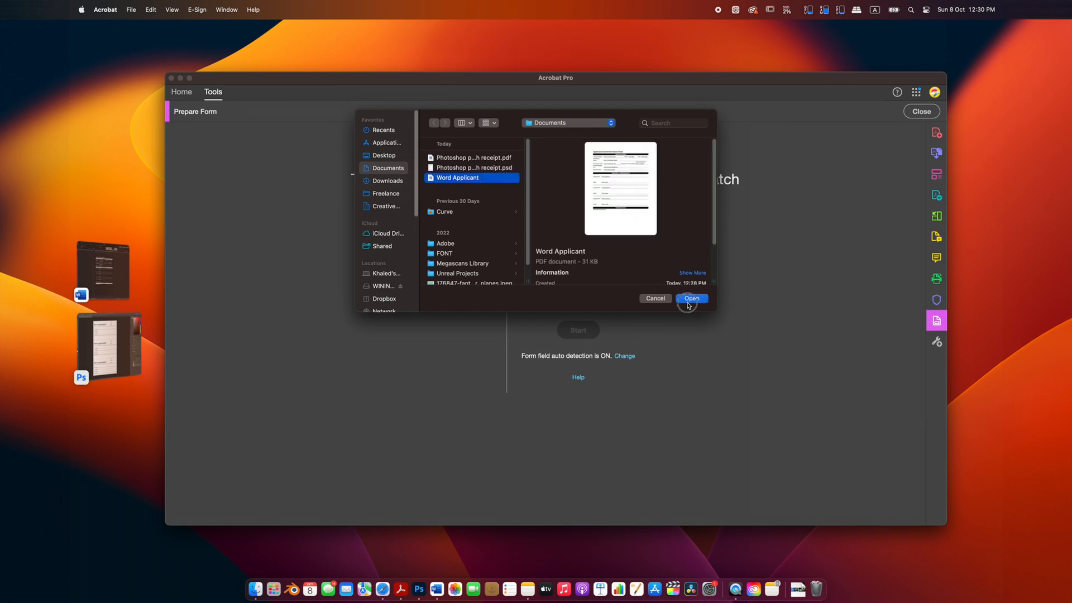
left_click(690, 298)
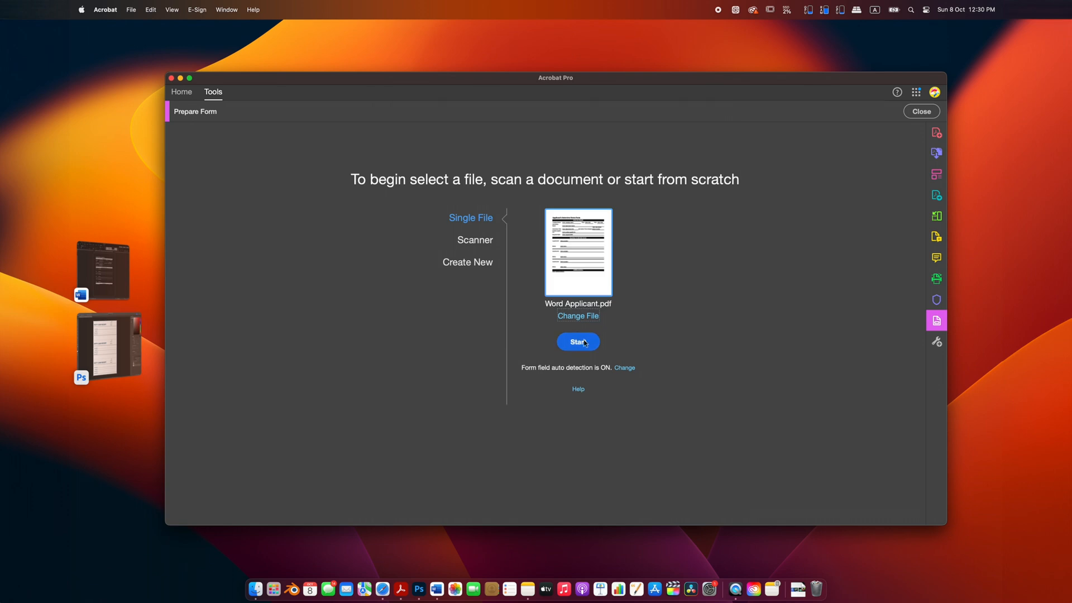
left_click(577, 341)
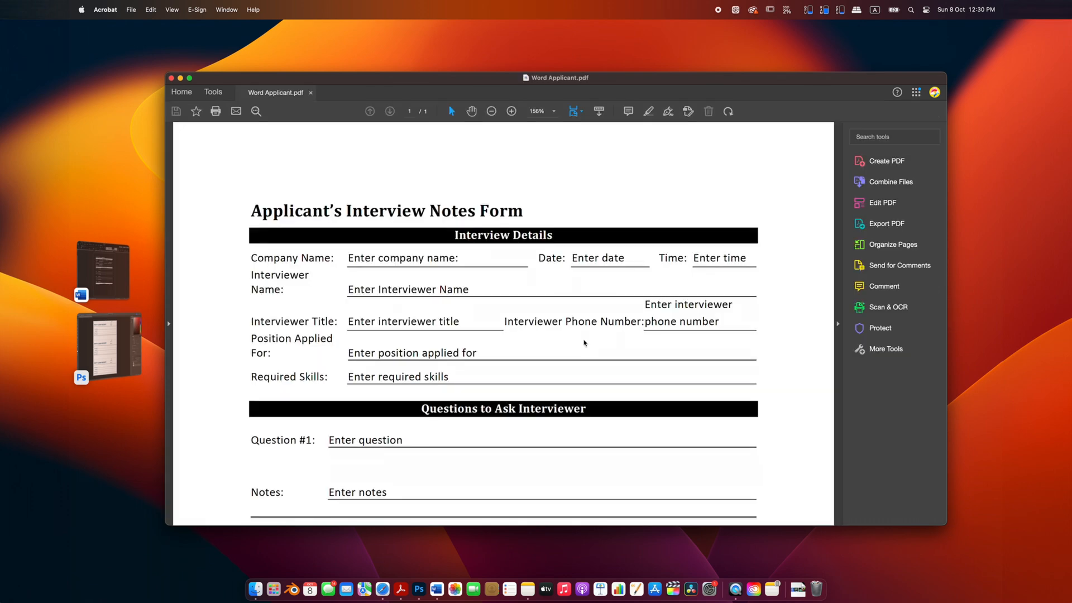
Show the full Tools list to reach Prepare Form under Forms & Signatures.
left_click(213, 92)
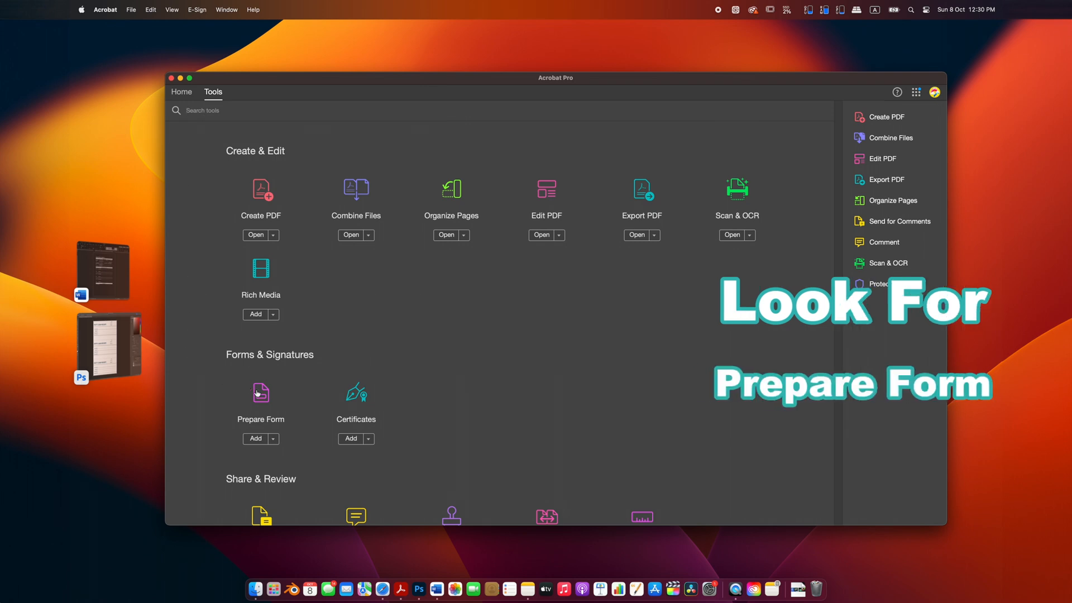
mouse_move(262, 397)
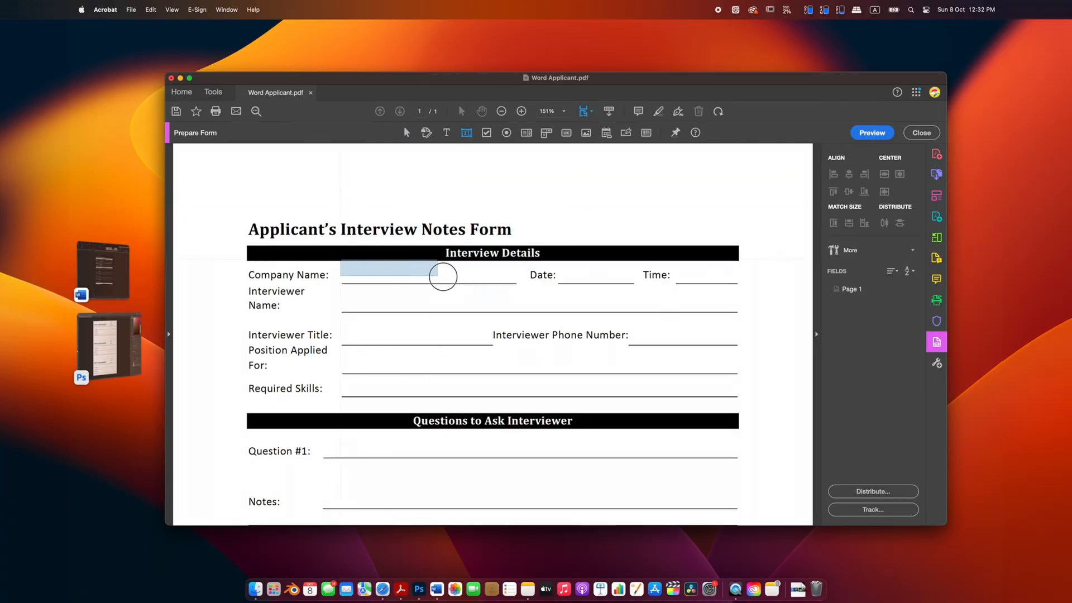
Draw a text field over the Company Name line and bring up its options.
left_click_drag(442, 277, 517, 283)
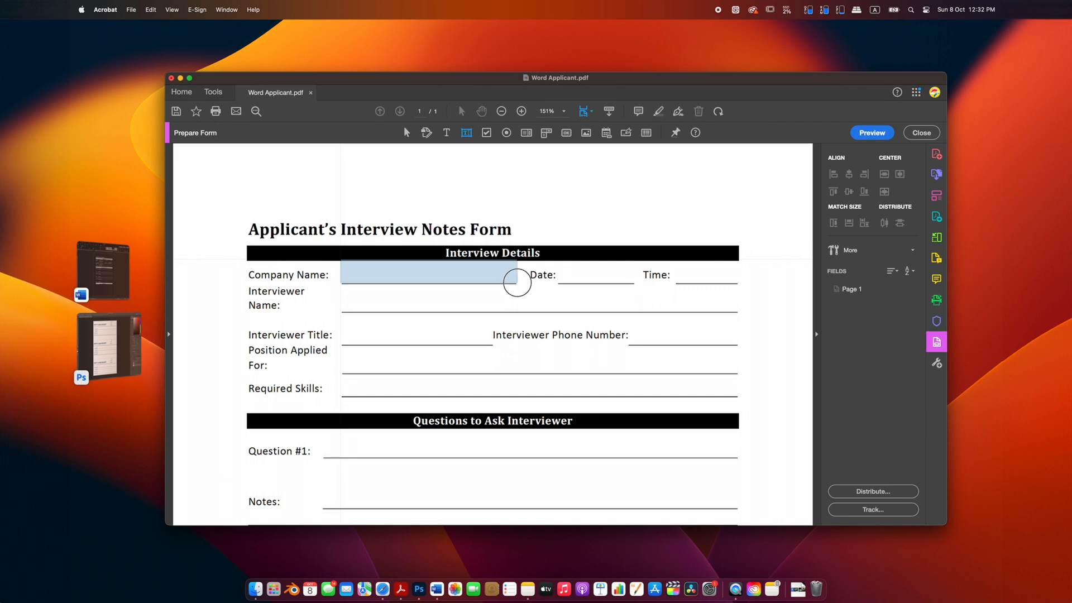
left_click(428, 271)
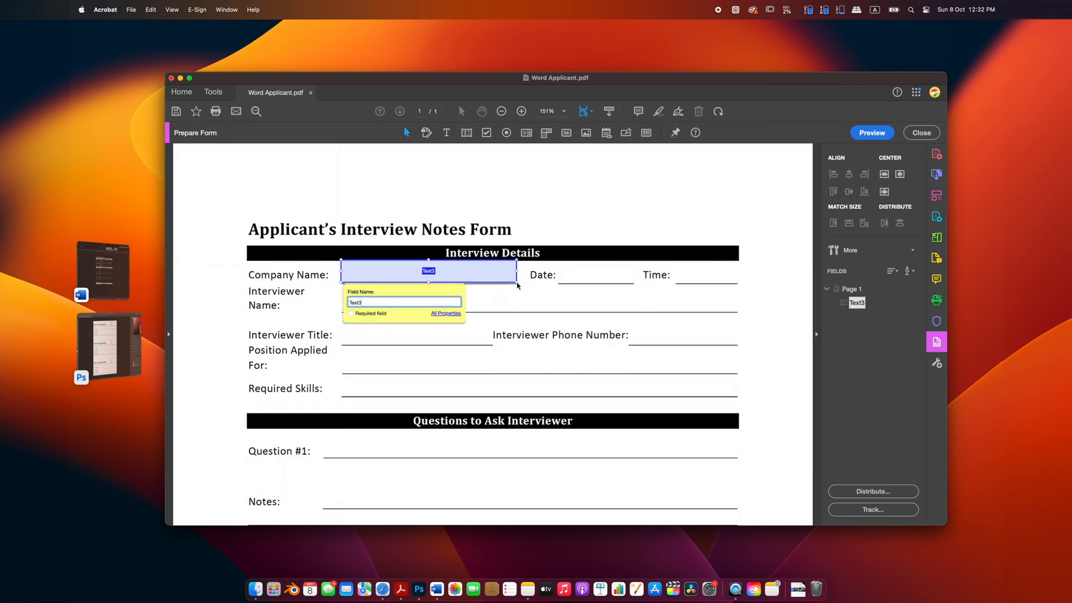
right_click(428, 271)
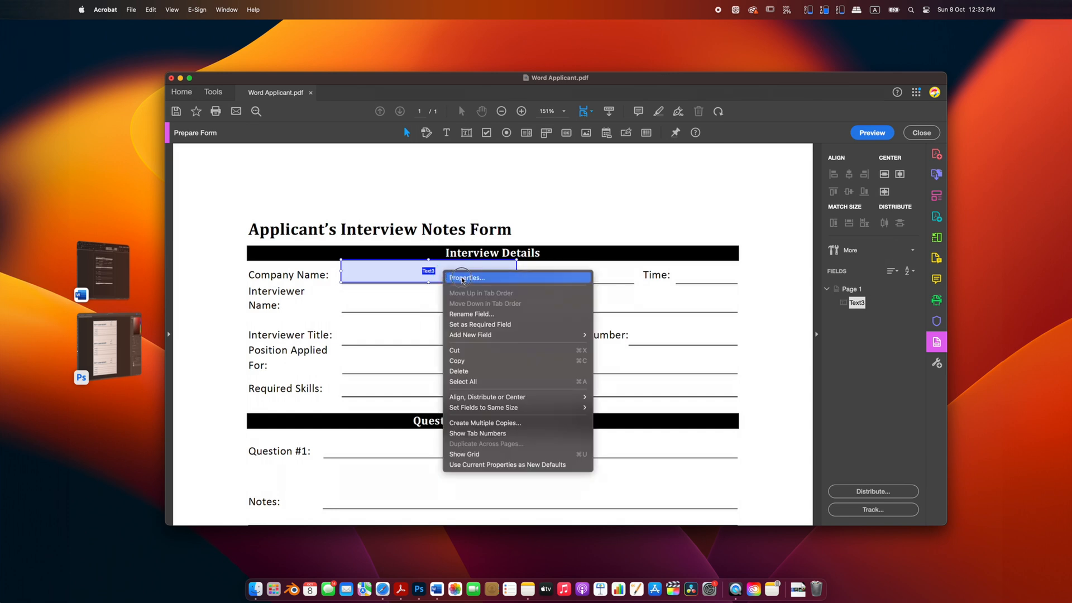
Open the Company Name field's properties and review its font on the Appearance tab.
left_click(466, 278)
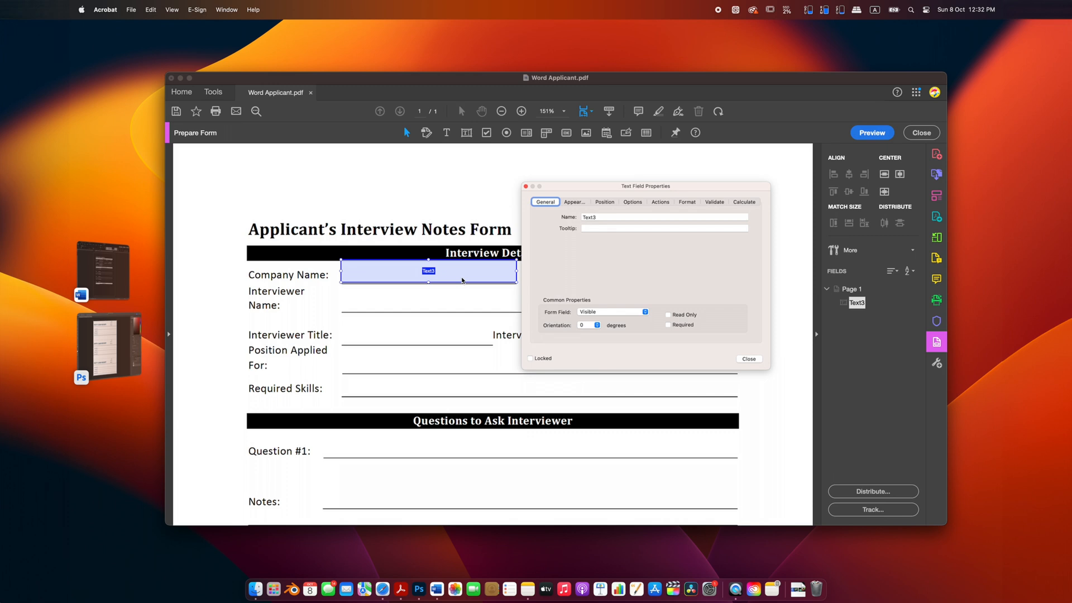
mouse_move(698, 362)
type("4")
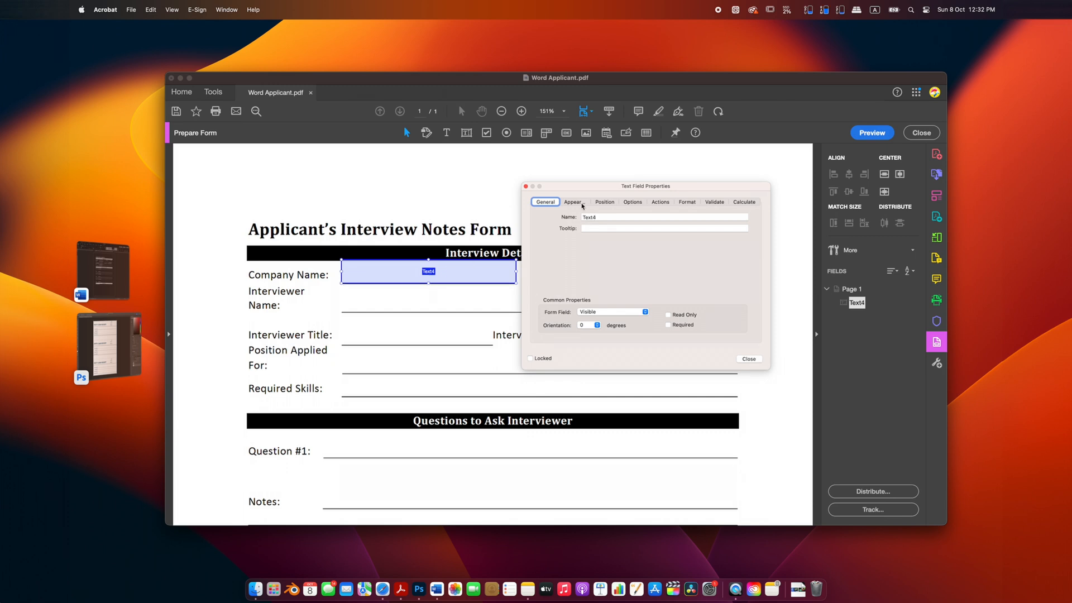
left_click(573, 202)
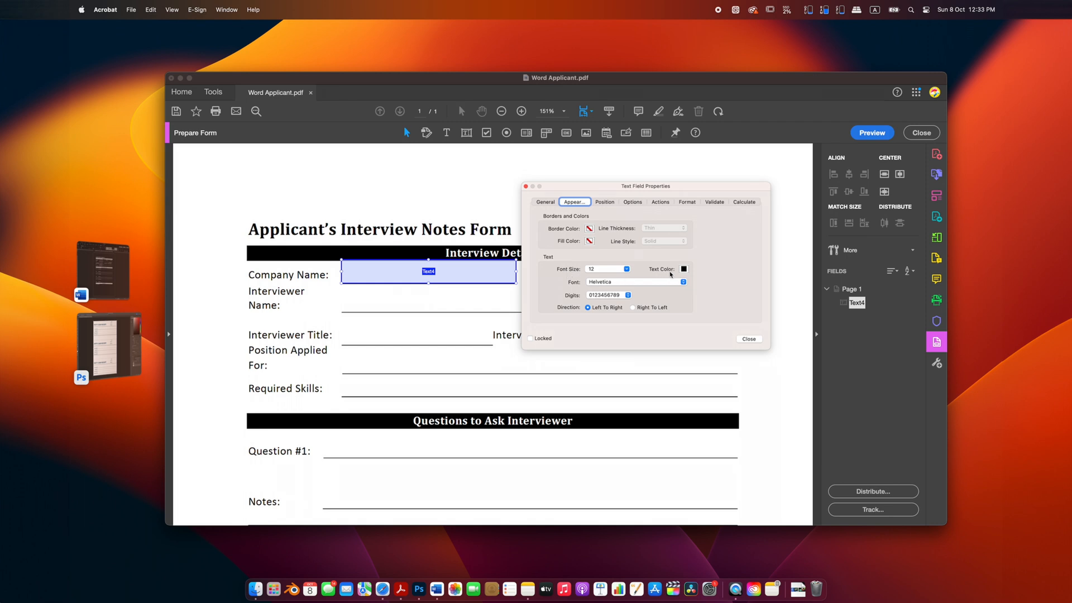
mouse_move(575, 288)
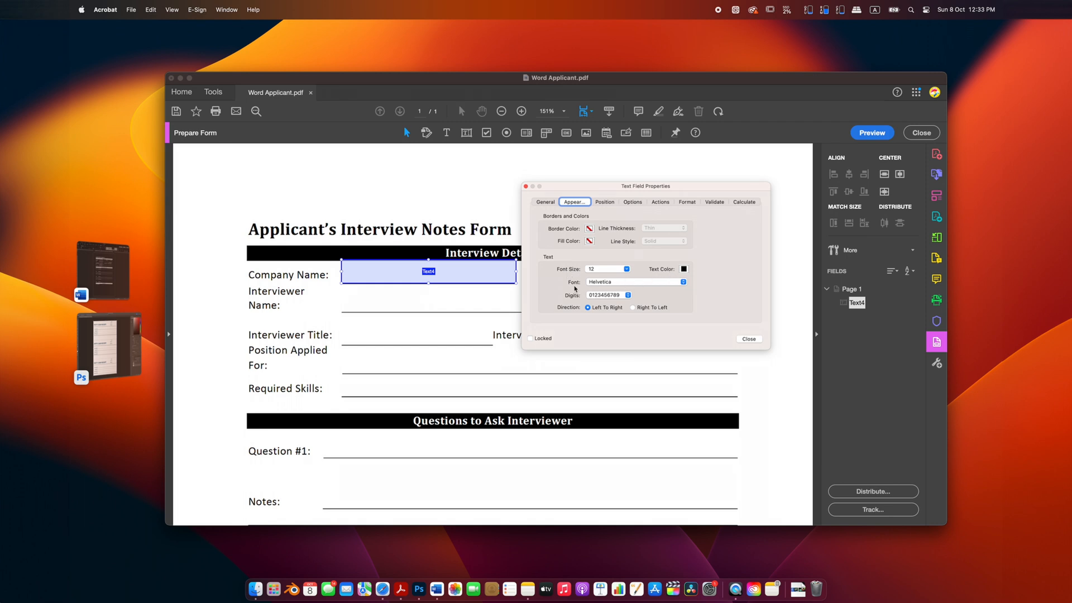
left_click(545, 202)
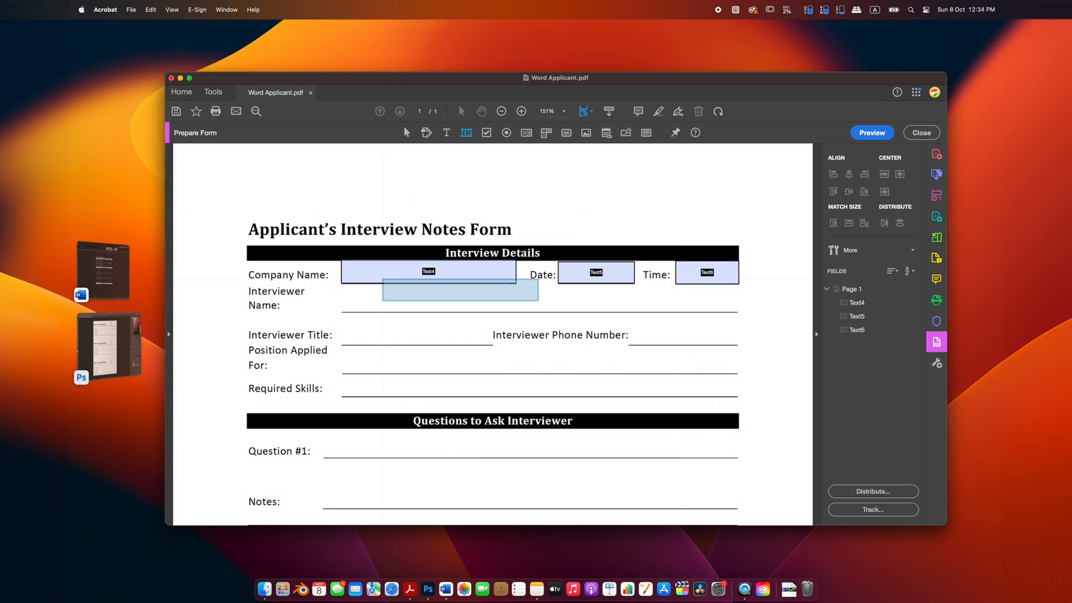
Start adding a text field on the Interviewer Name line.
left_click(131, 9)
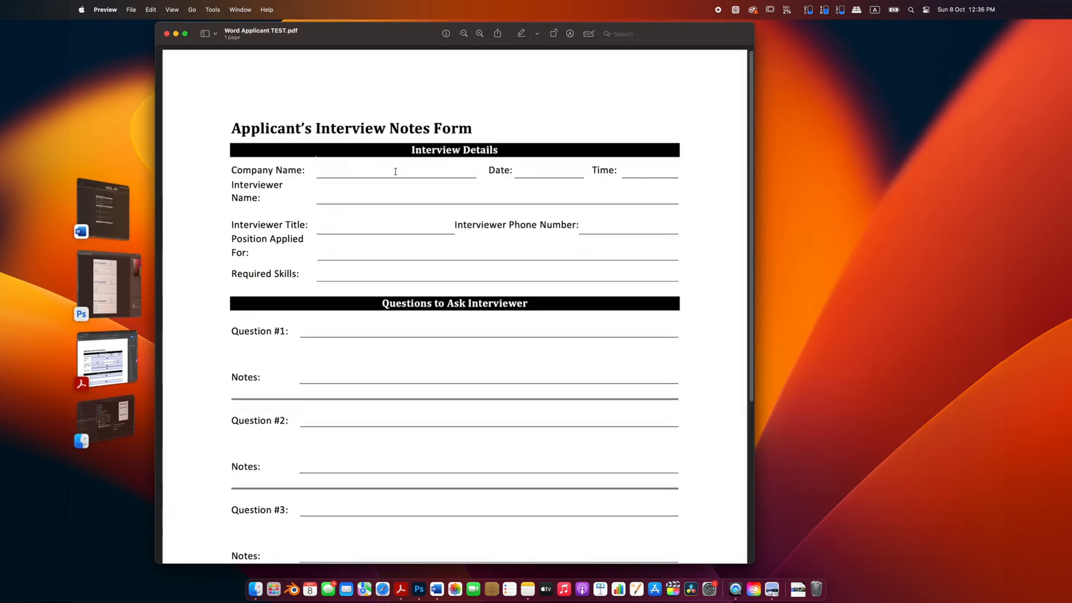
In Preview, enter APPLE COROP for Company Name and MIC for Interviewer Name.
type("APPLE")
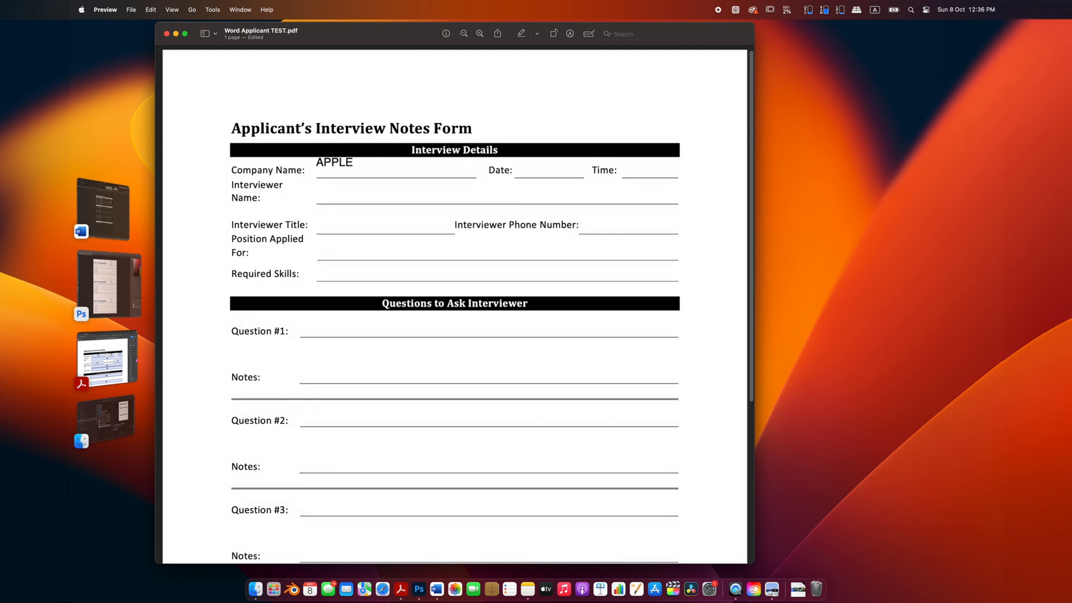
type("COROP")
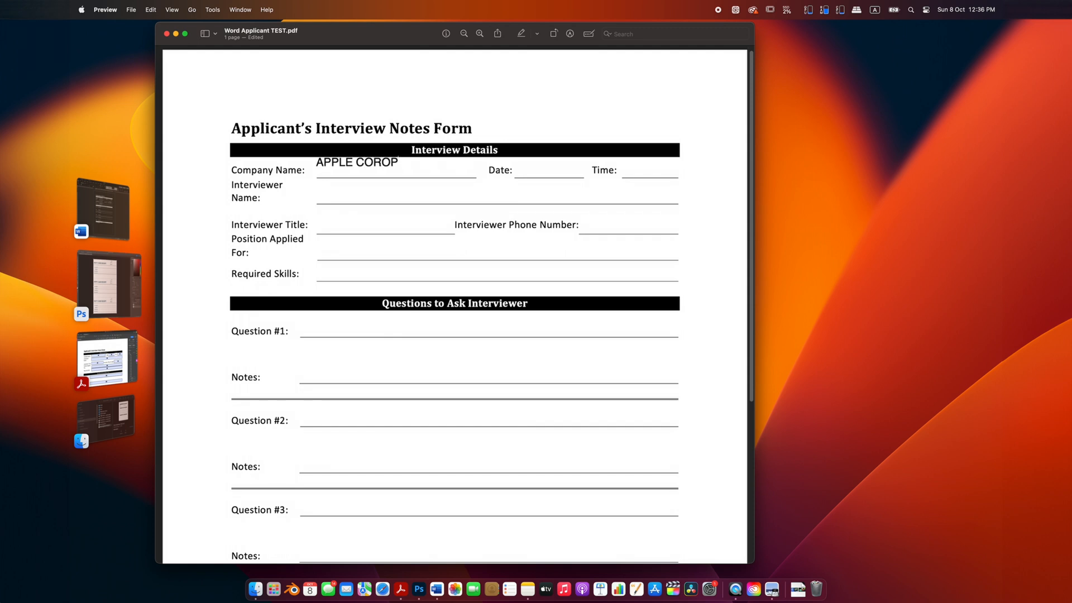
type("Z")
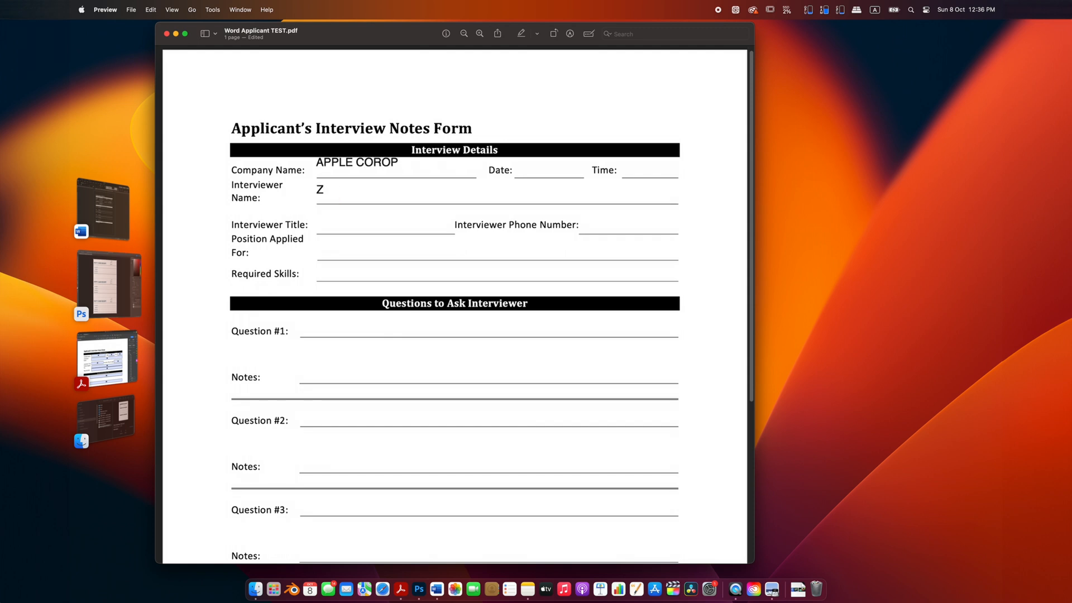
type("MIC")
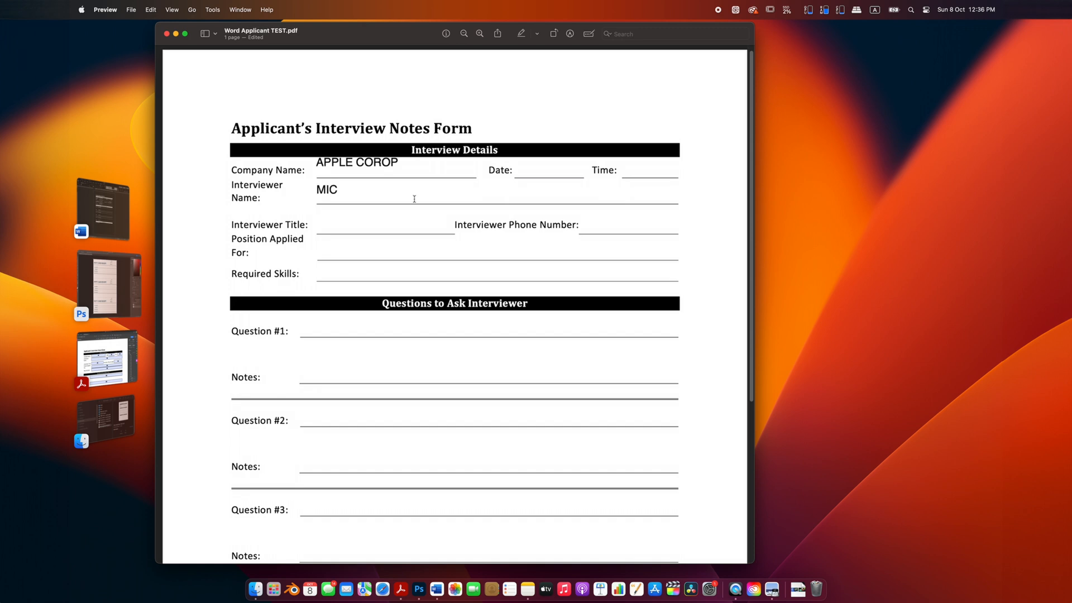